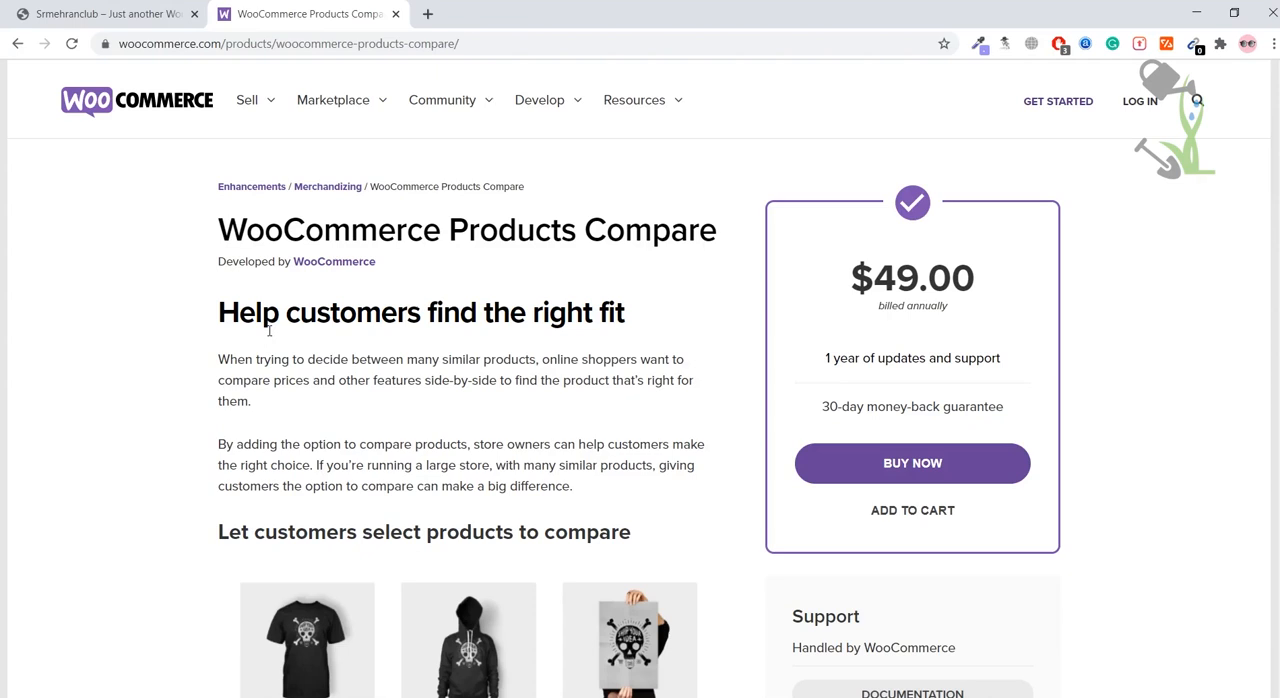
{"action": "mouse_move", "coordinate": [504, 292]}
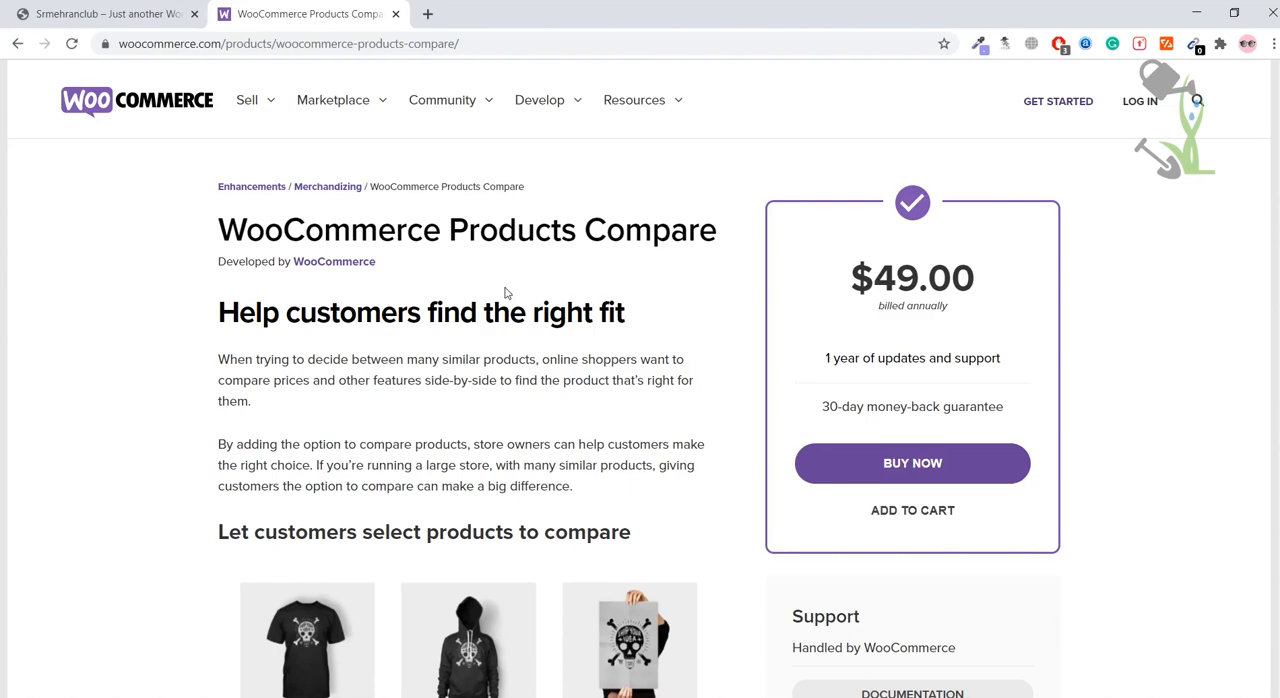
Step: Switch to the Cristina Jones store site and browse its home page toward wp-admin
{"action": "scroll", "scroll_direction": "down", "scroll_amount": 3}
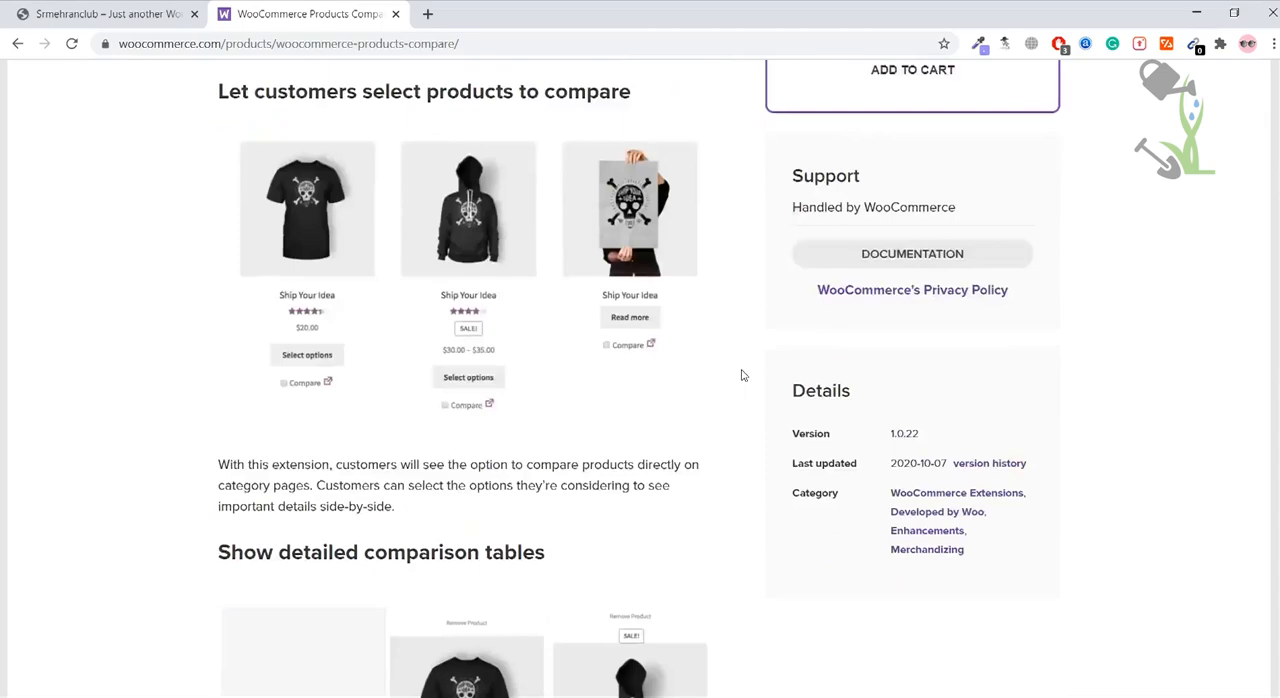
{"action": "scroll", "scroll_direction": "down", "scroll_amount": 3}
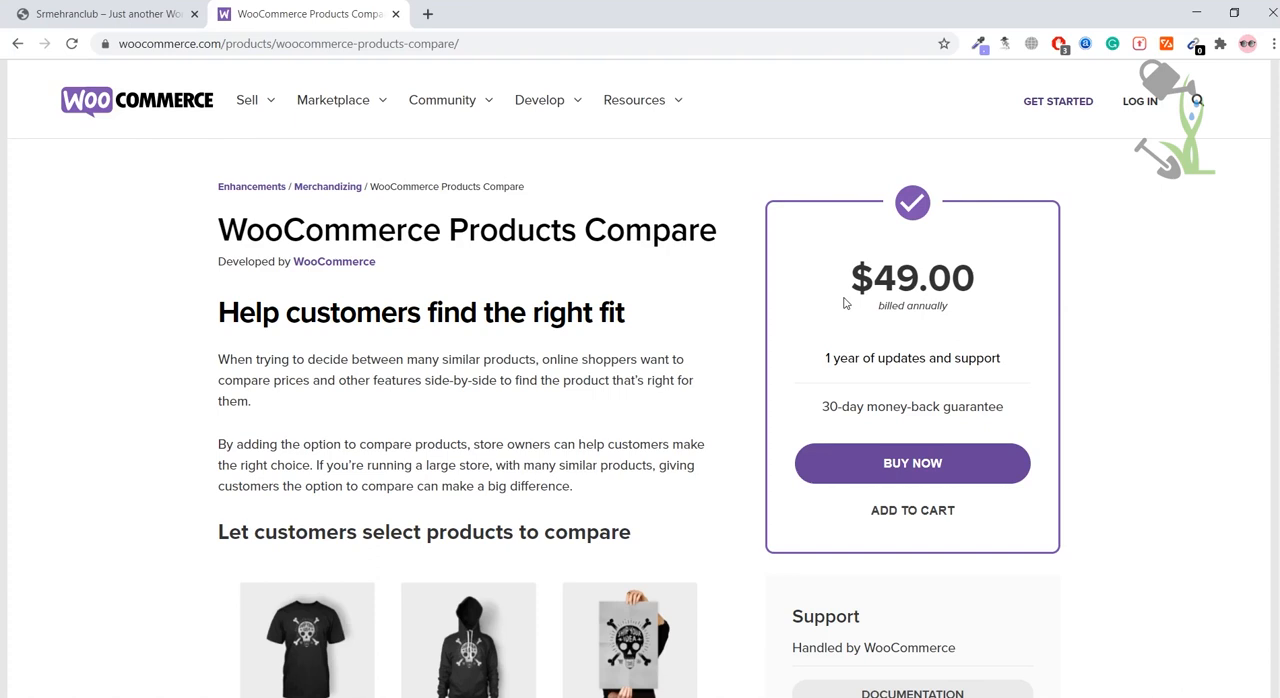
{"action": "left_click", "coordinate": [104, 12]}
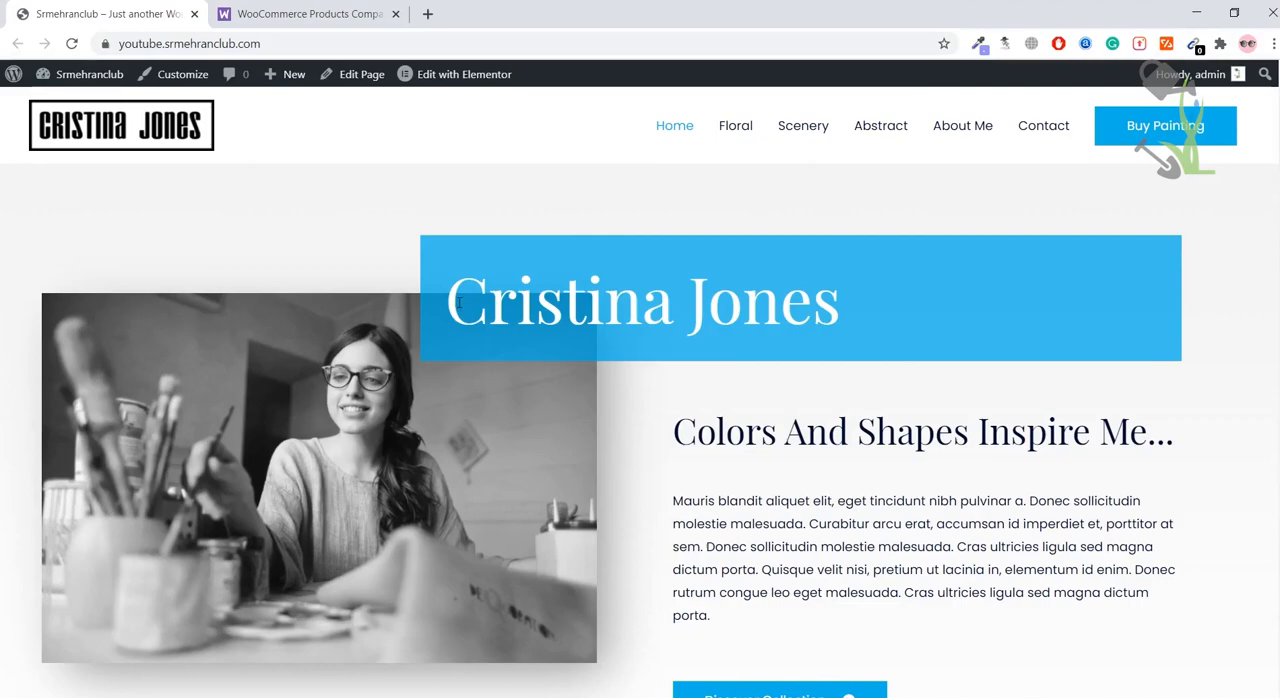
{"action": "scroll", "scroll_direction": "down", "scroll_amount": 3}
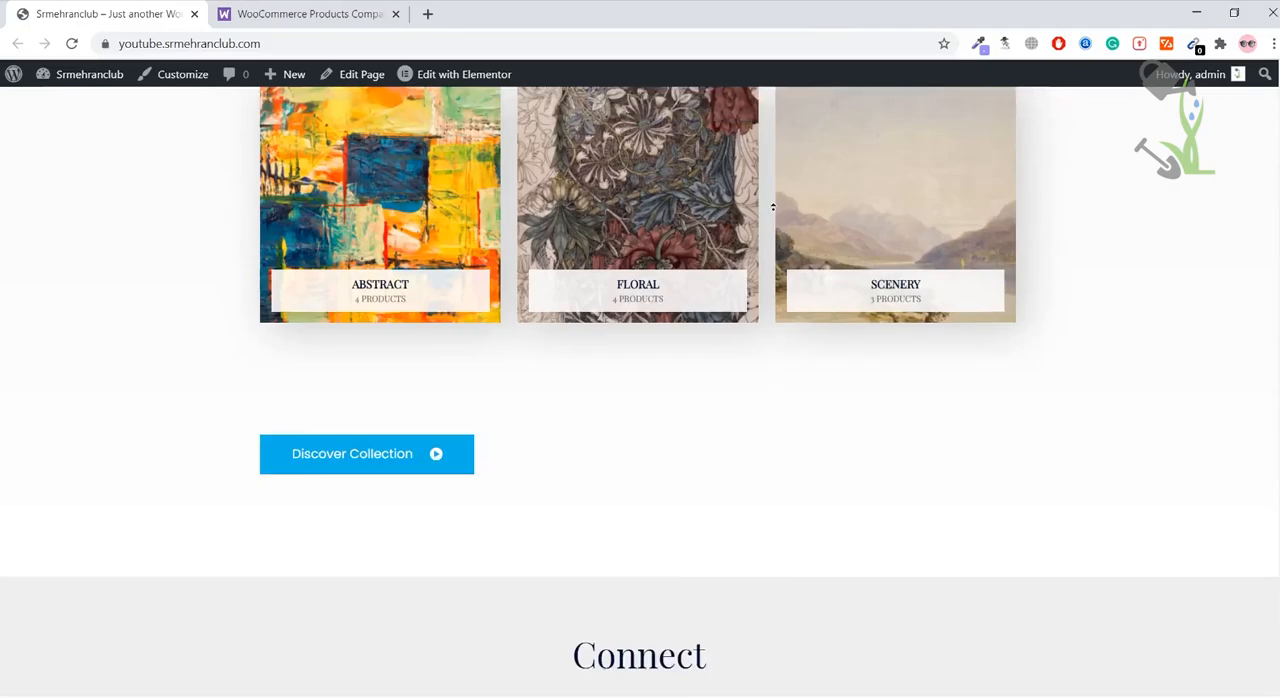
{"action": "scroll", "scroll_direction": "up", "scroll_amount": 3}
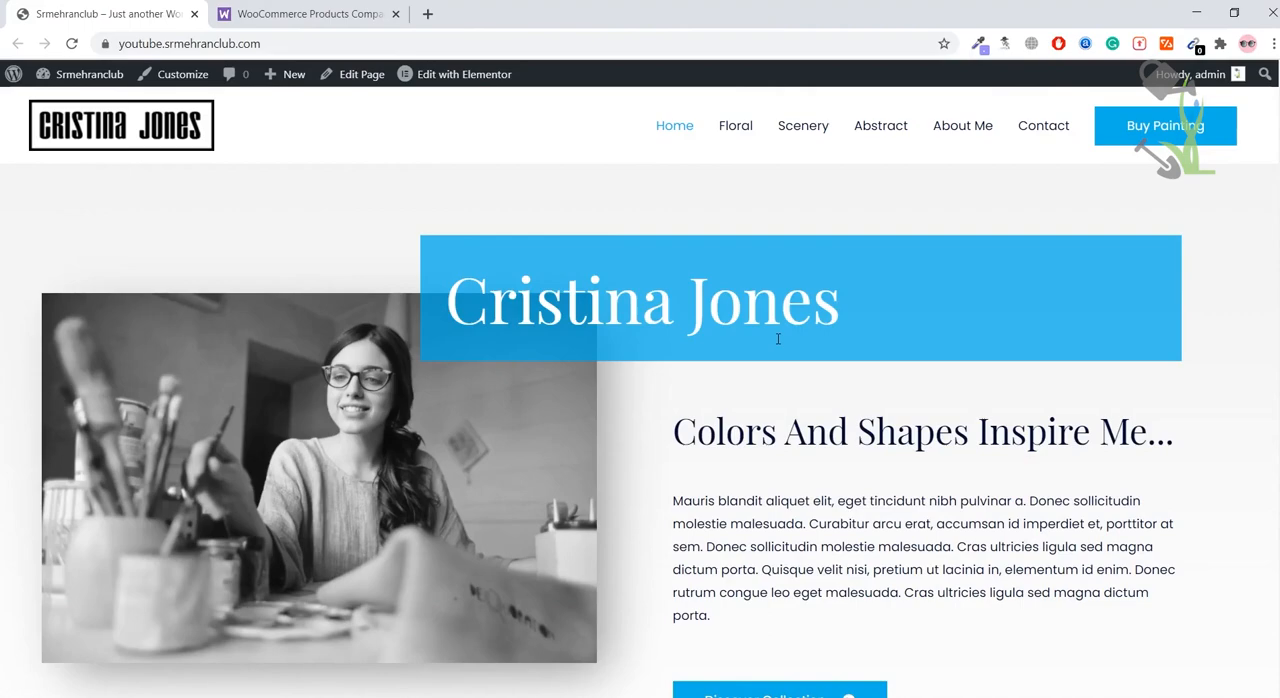
{"action": "scroll", "scroll_direction": "down", "scroll_amount": 3}
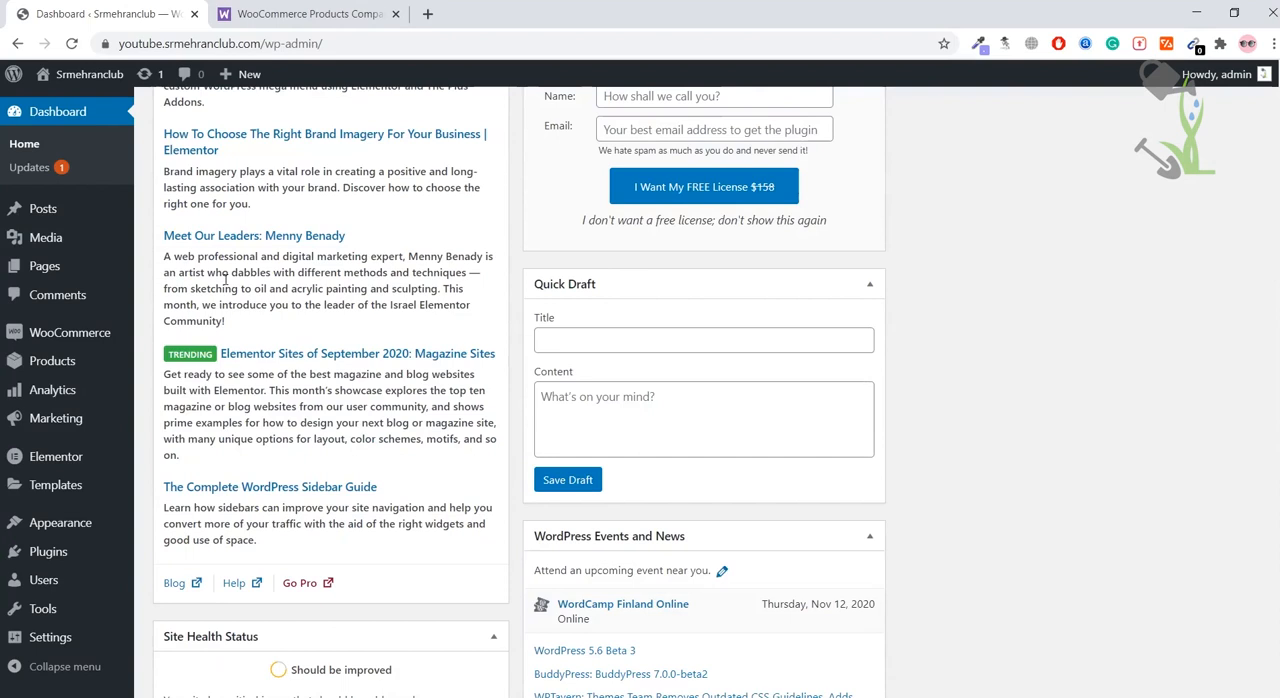
{"action": "mouse_move", "coordinate": [48, 552]}
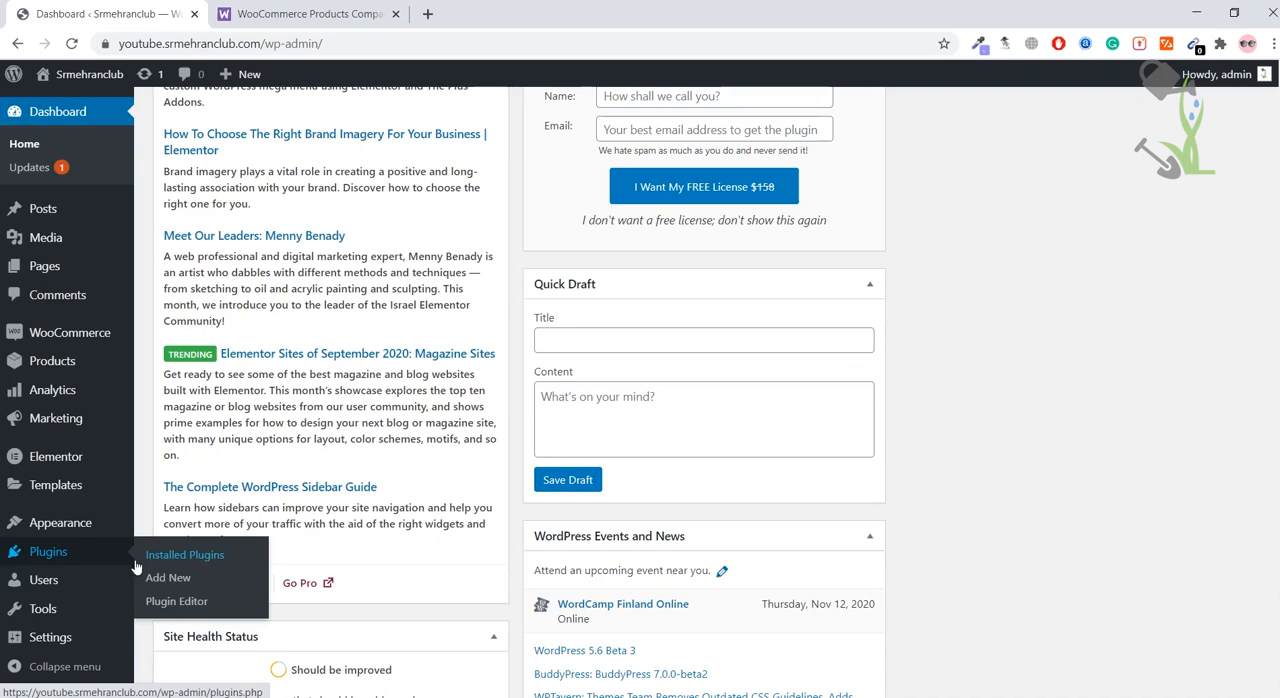
Step: Show the Installed Plugins list with WooCommerce Better Compare awaiting activation
{"action": "left_click", "coordinate": [184, 554]}
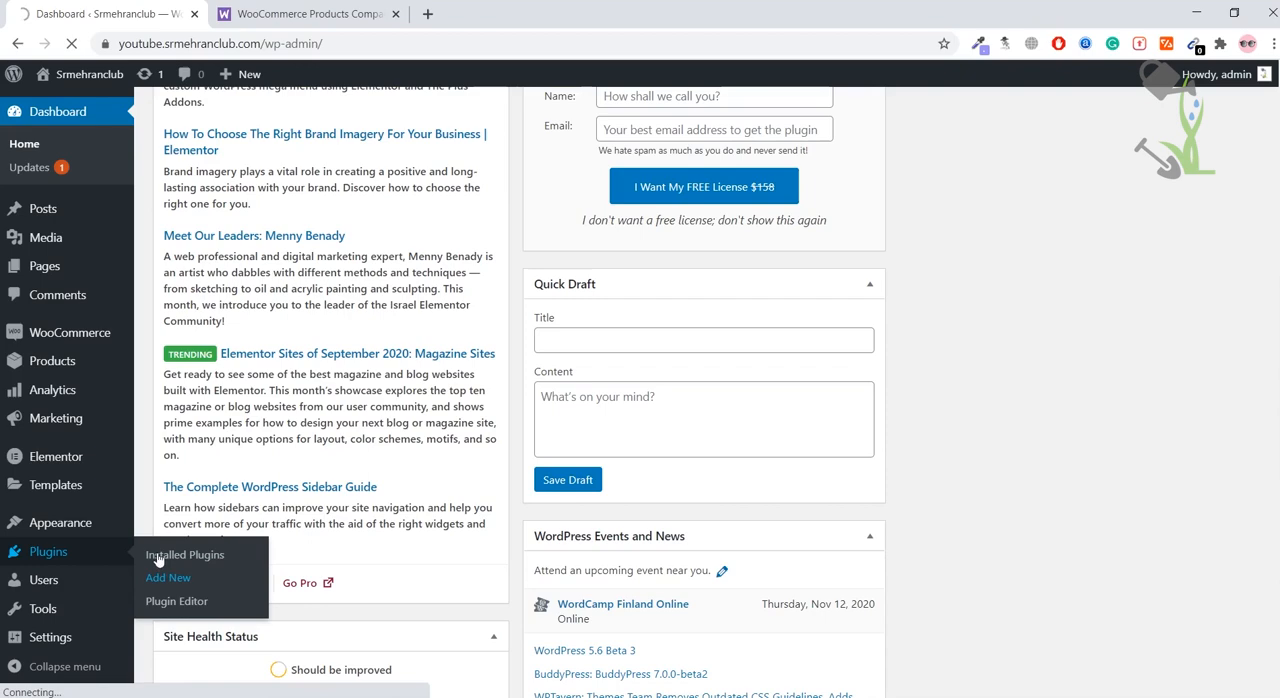
{"action": "left_click", "coordinate": [168, 576]}
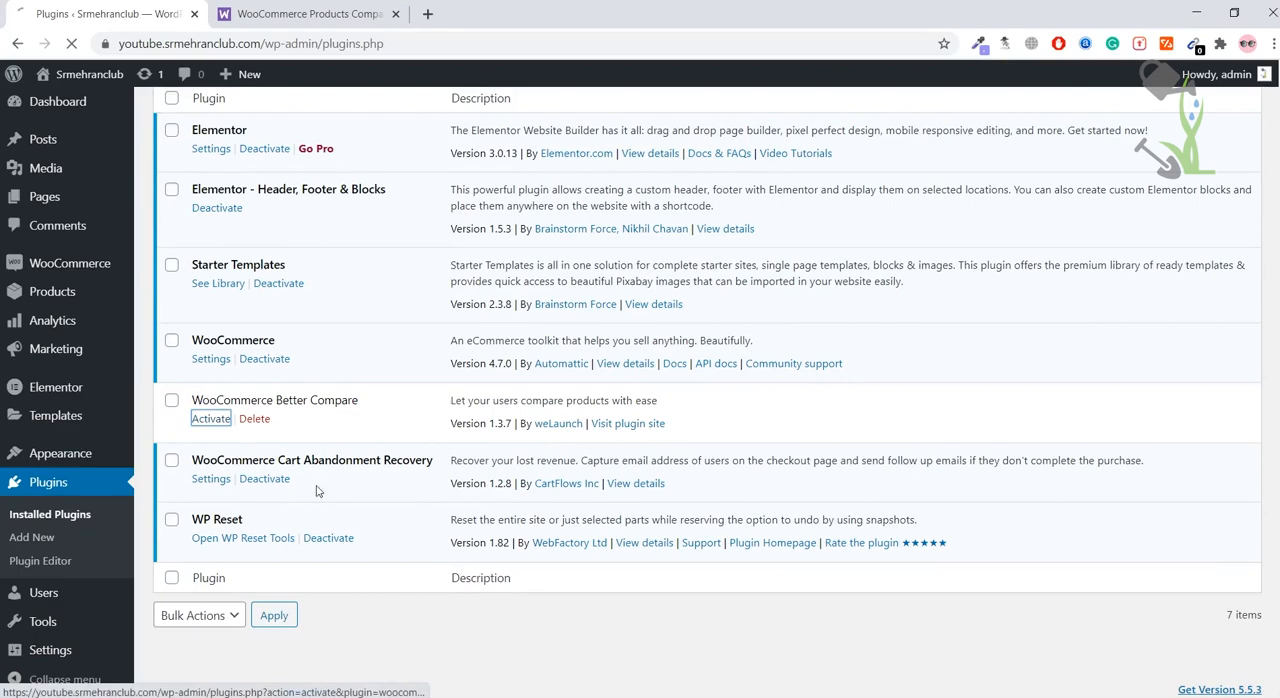
Step: Activate WooCommerce Better Compare, then install and activate the Redux framework it requires
{"action": "left_click", "coordinate": [210, 418]}
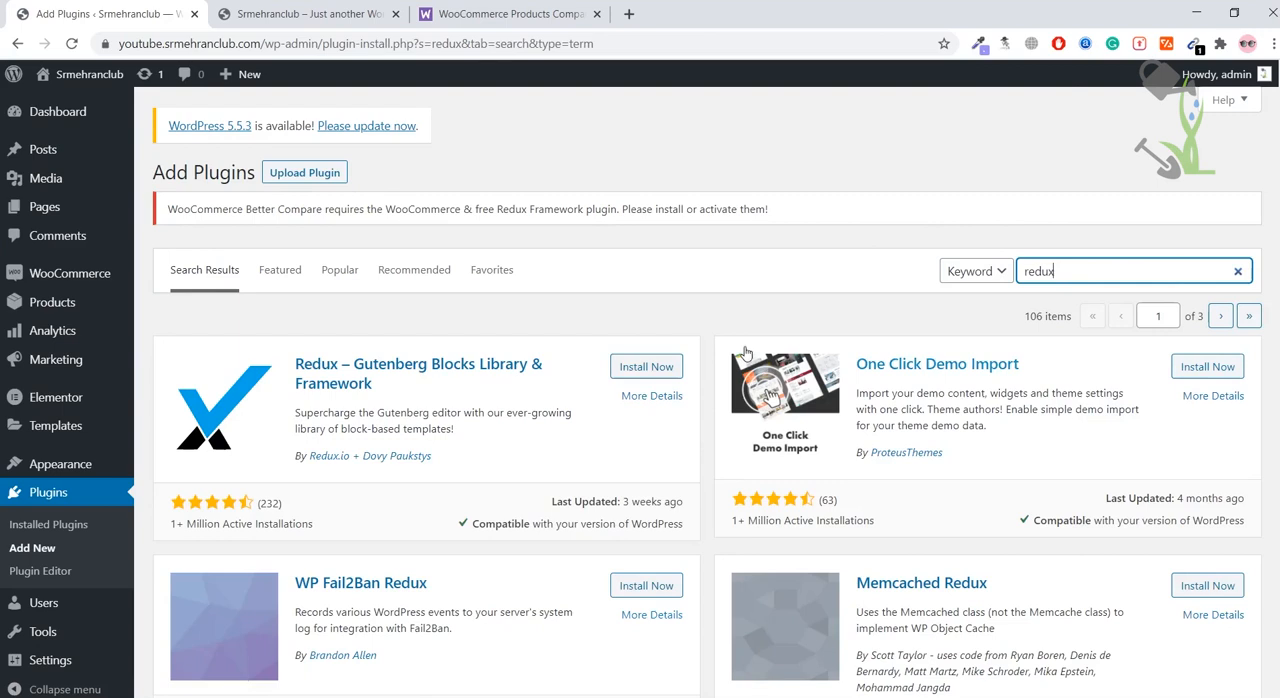
{"action": "left_click", "coordinate": [646, 366]}
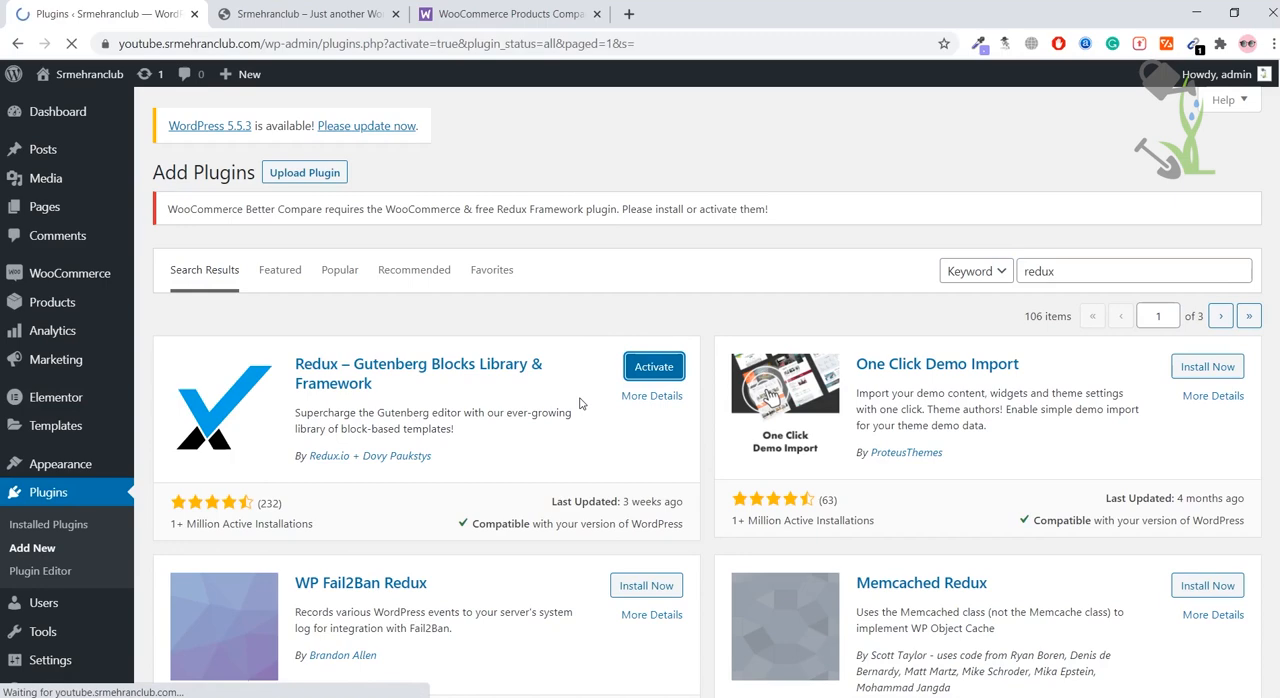
{"action": "left_click", "coordinate": [652, 366]}
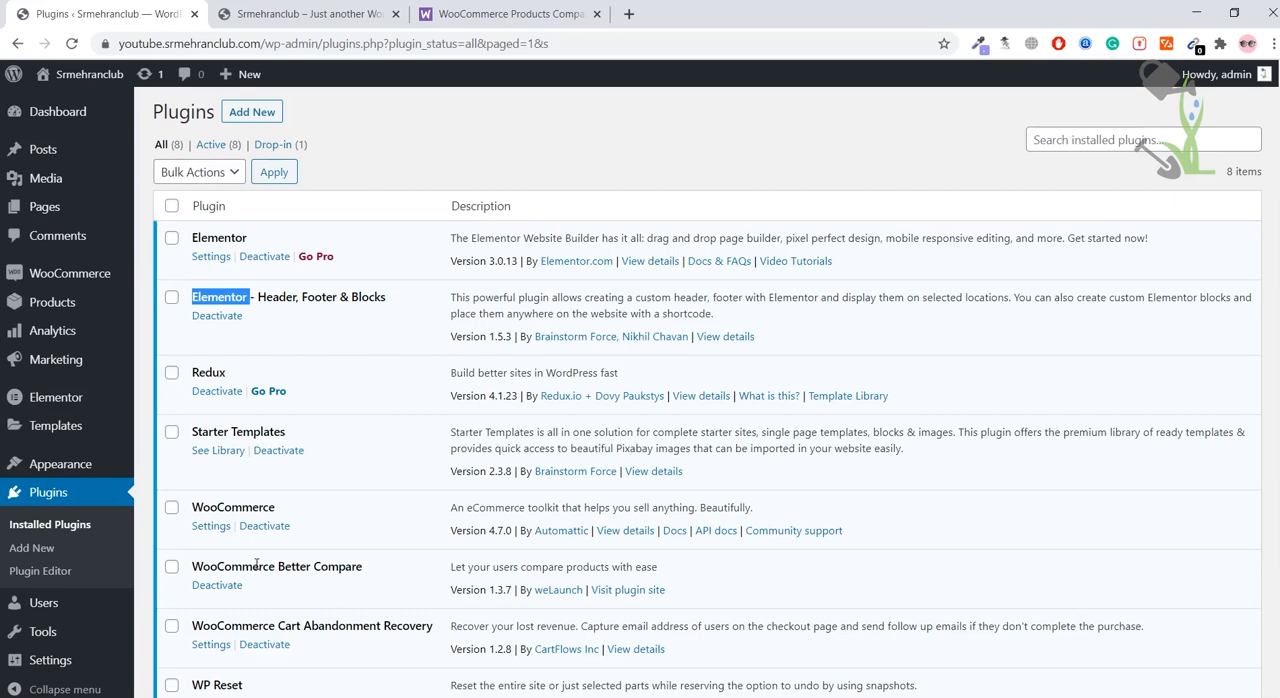
Step: Add three paintings to Compare on the storefront and view their side-by-side comparison table
{"action": "left_click", "coordinate": [304, 12]}
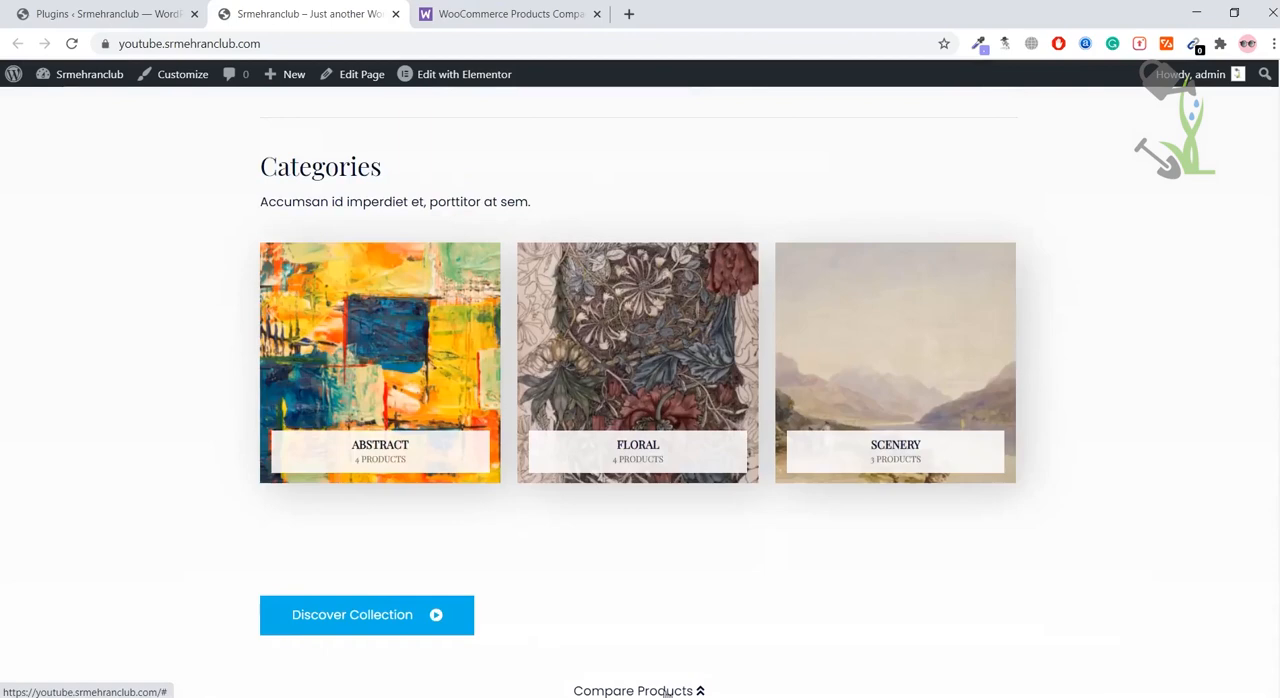
{"action": "scroll", "scroll_direction": "down", "scroll_amount": 3}
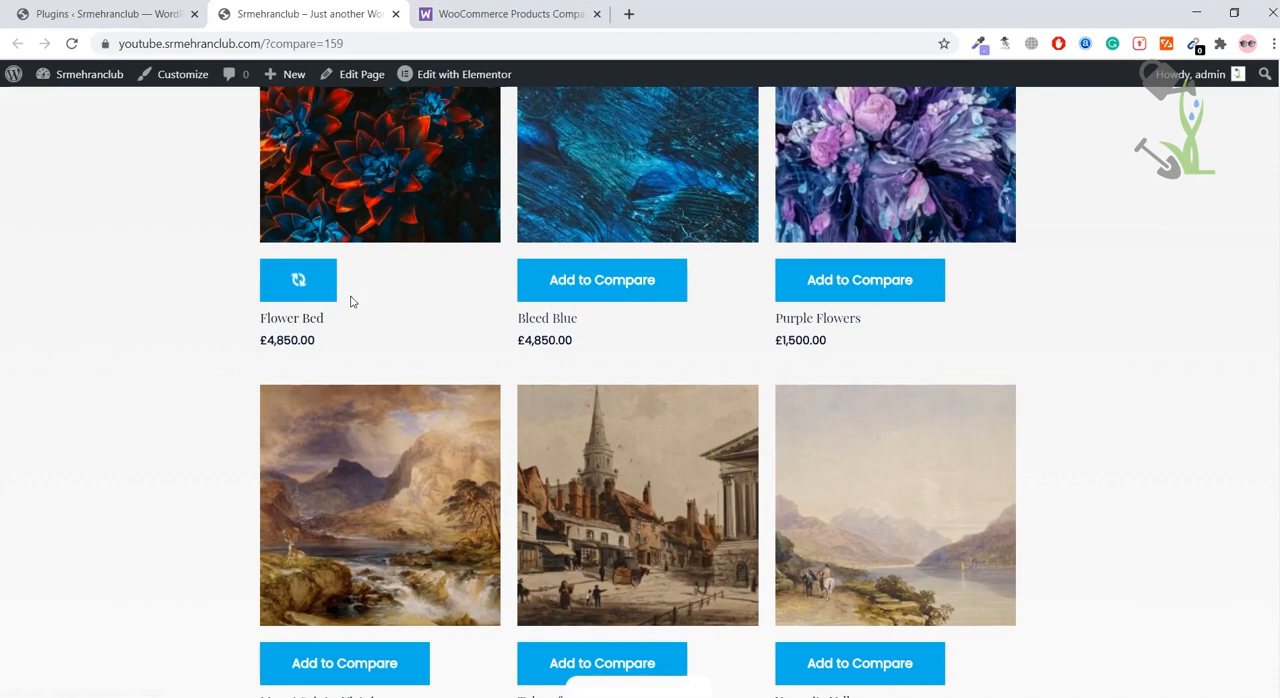
{"action": "left_click", "coordinate": [298, 280]}
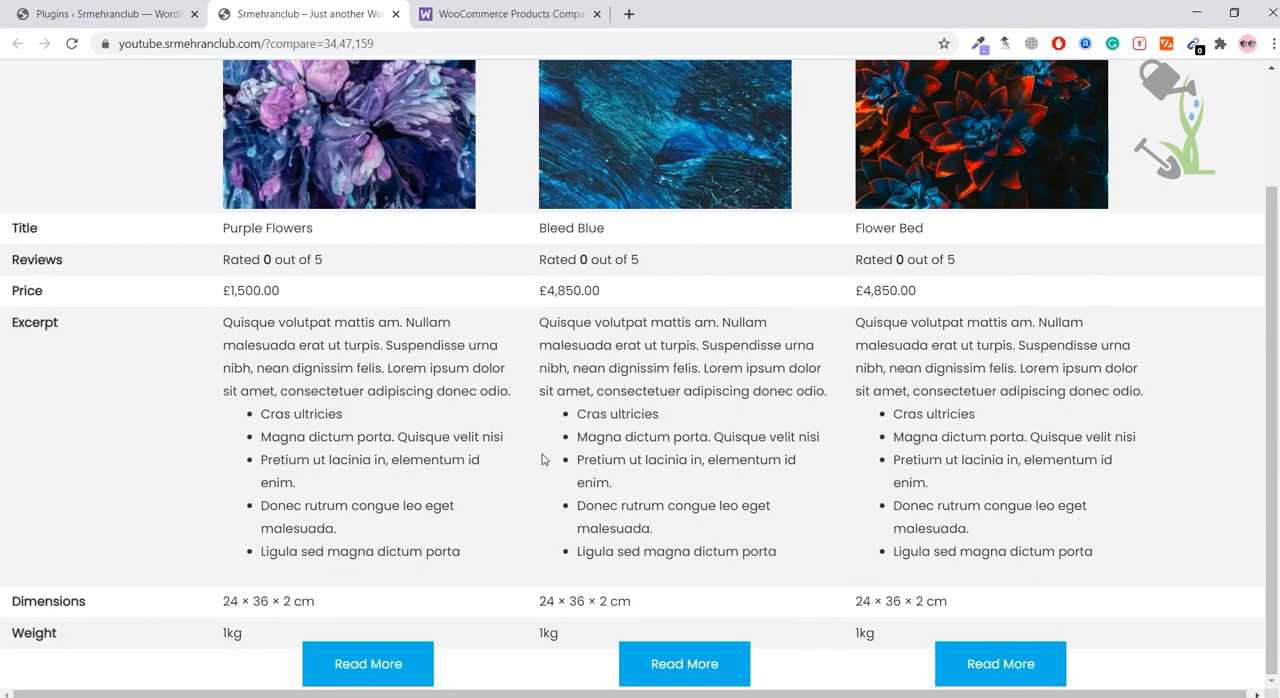
{"action": "double_click", "coordinate": [268, 600]}
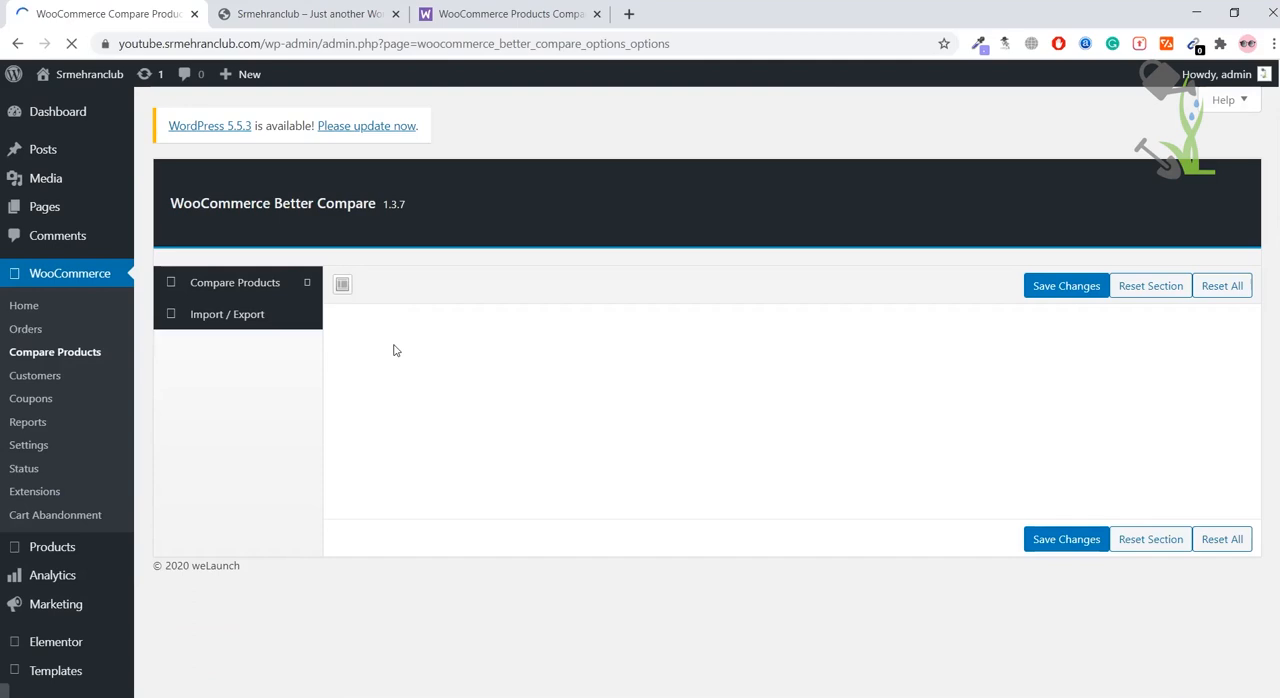
Step: Review the Compare Products general settings: compare enabled, maximum of 4 products
{"action": "left_click", "coordinate": [234, 282]}
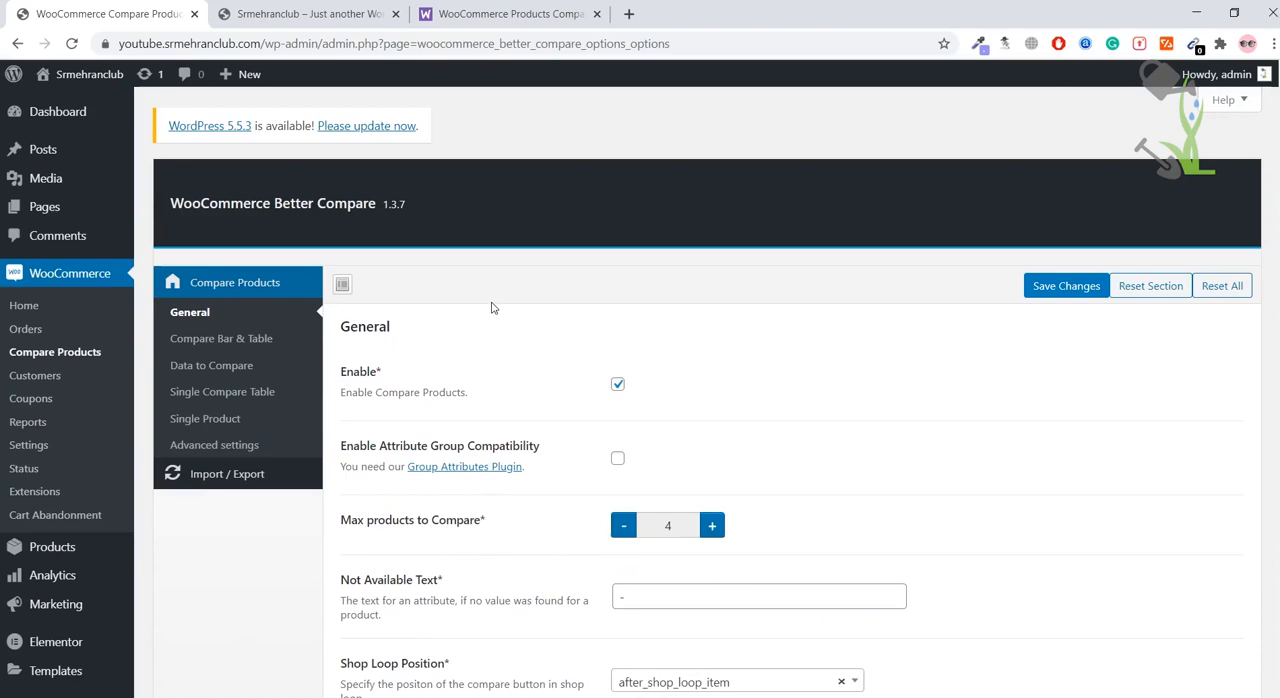
{"action": "scroll", "scroll_direction": "down", "scroll_amount": 3}
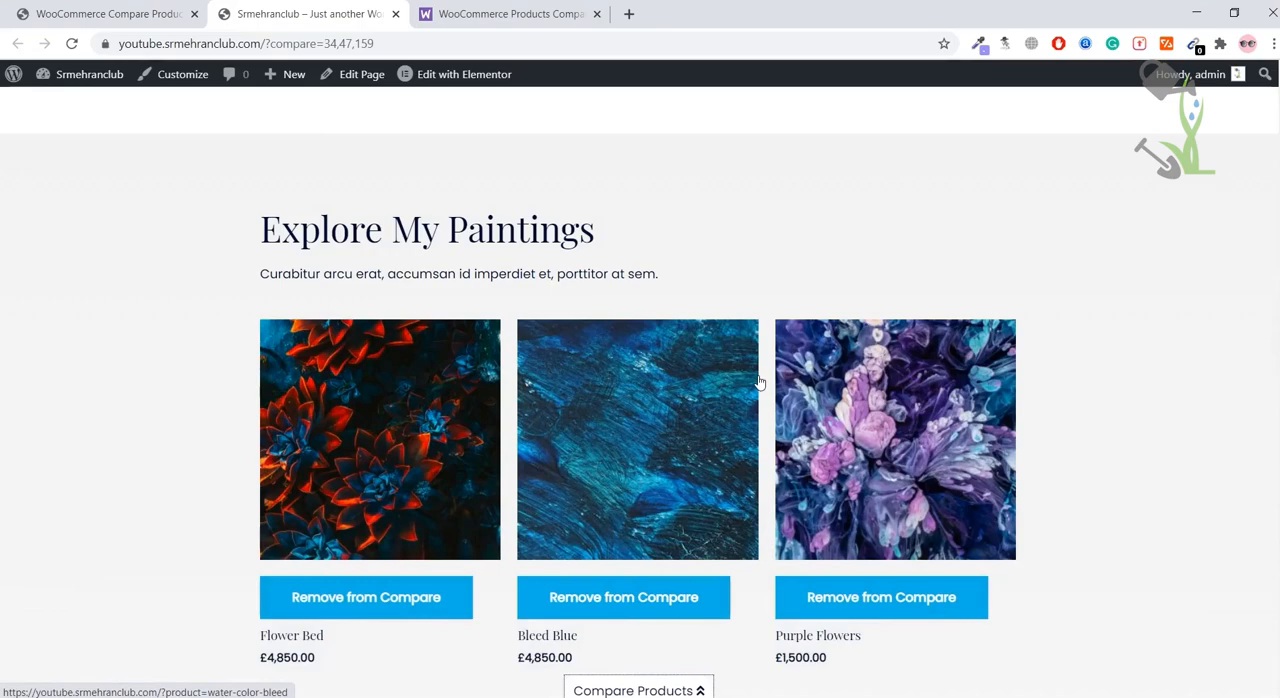
Step: Scroll the storefront from the compared paintings down to the Categories section
{"action": "scroll", "scroll_direction": "down", "scroll_amount": 3}
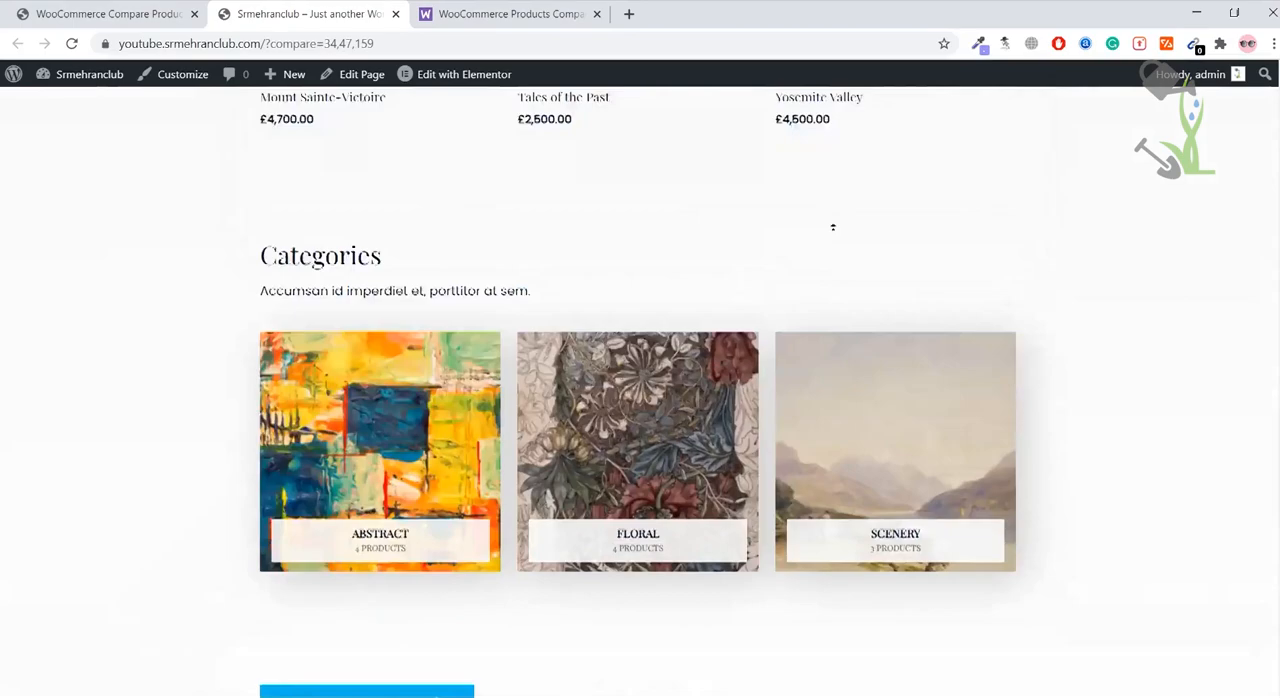